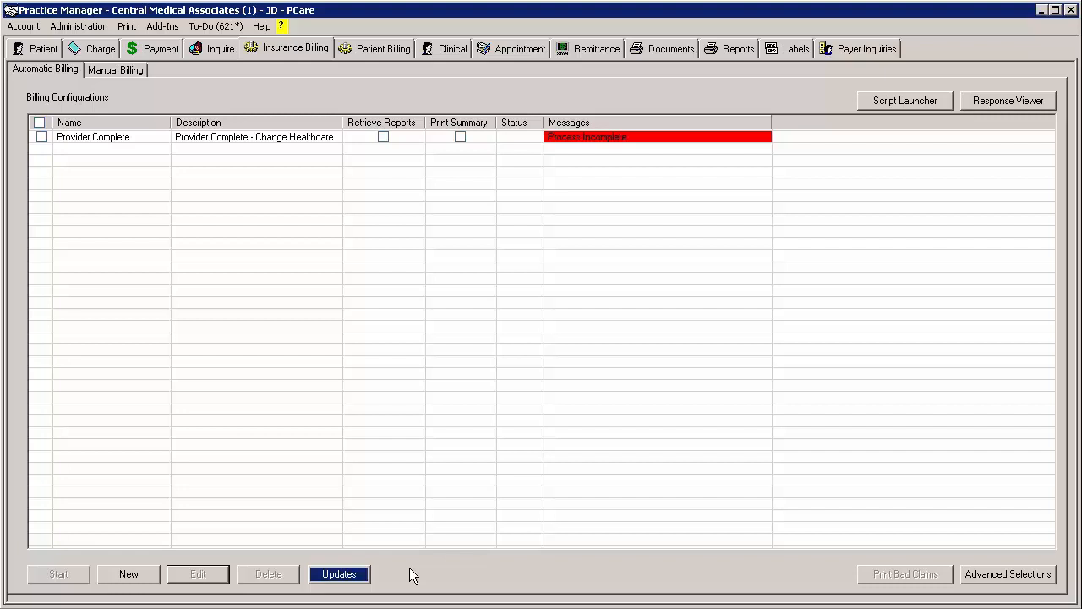
# Request the latest insurance billing updates, confirm download and installation, and acknowledge the notice.
pyautogui.click(339, 574)
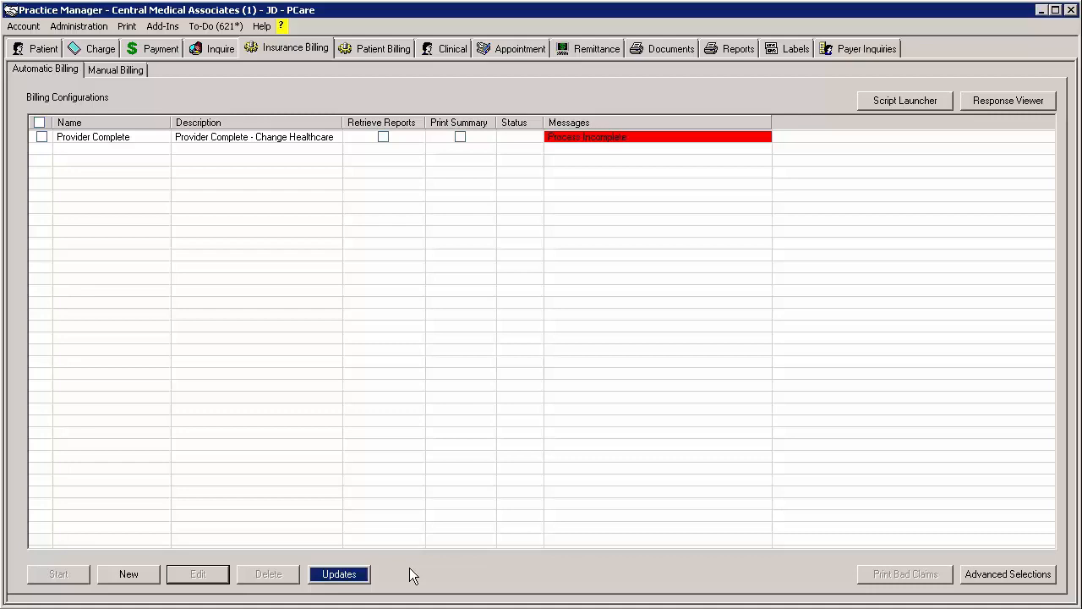
pyautogui.click(338, 573)
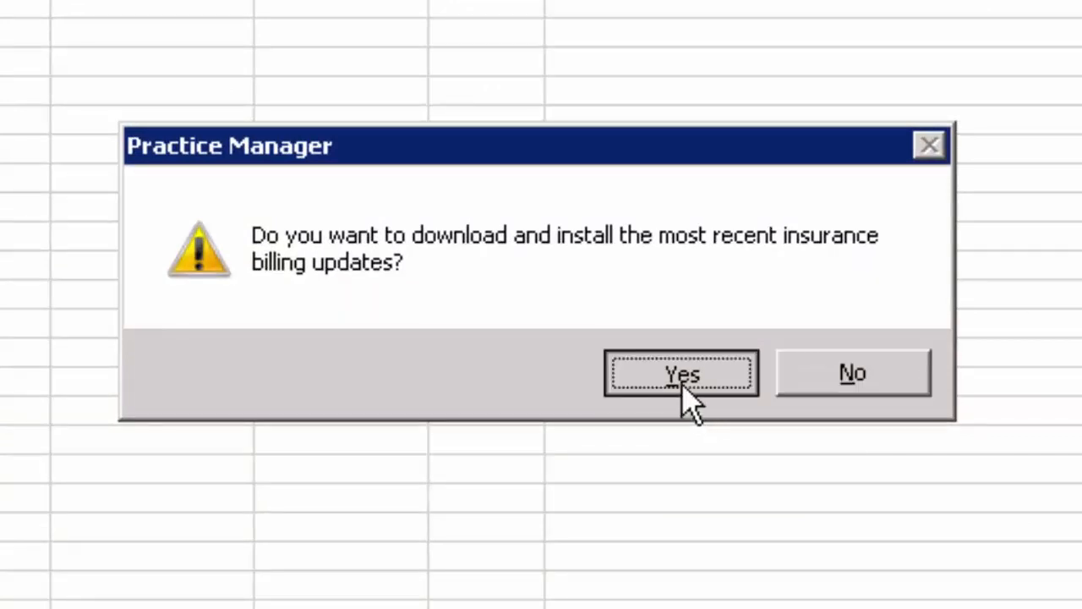
pyautogui.click(680, 374)
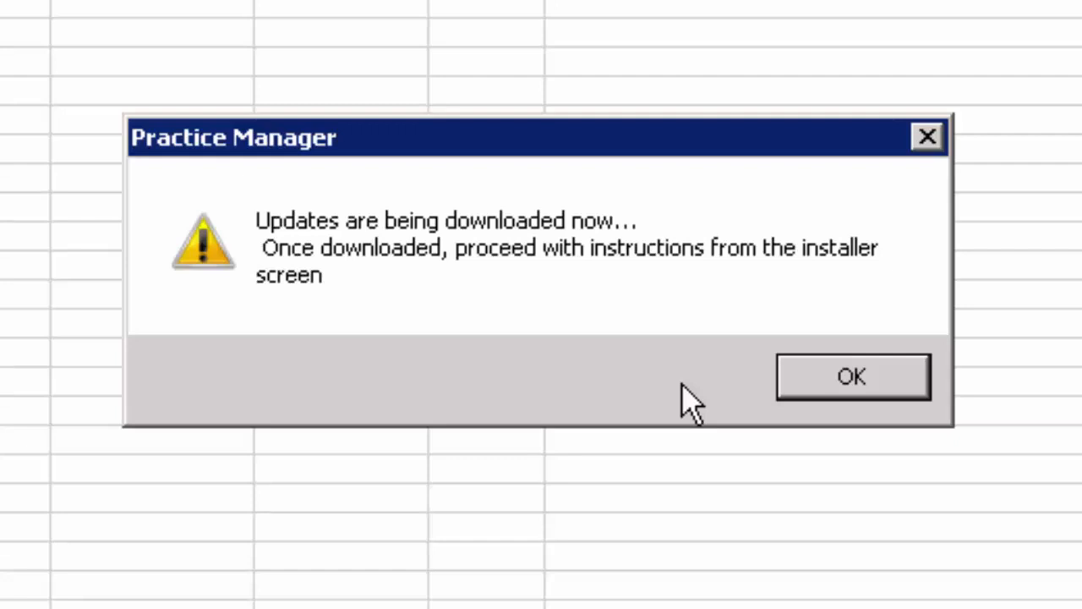
pyautogui.click(852, 377)
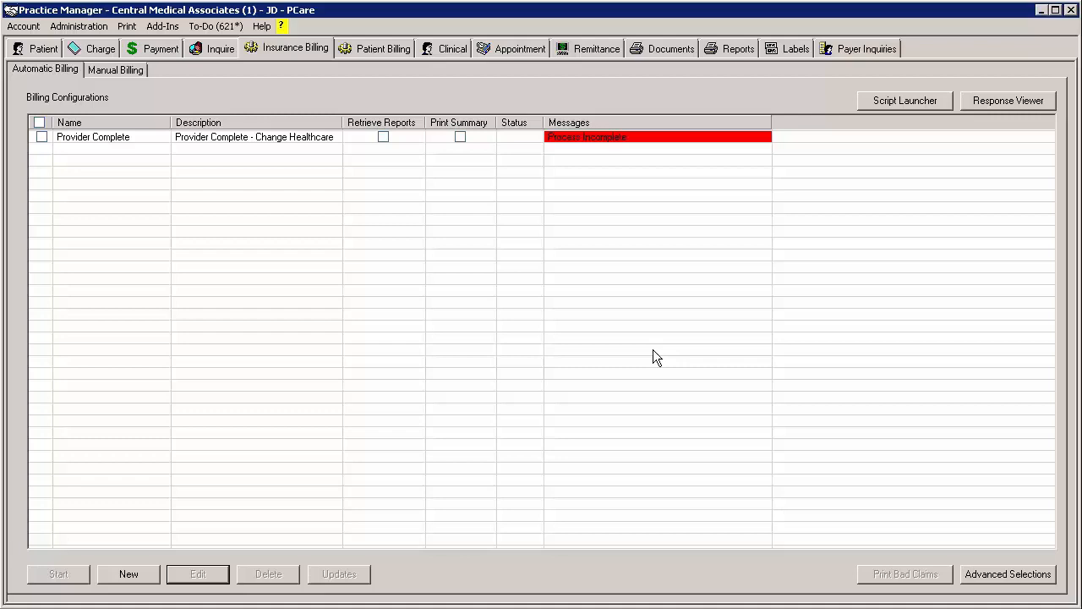
# Install the billing components packaged August 12, 2016 and return to the login screen.
pyautogui.click(338, 573)
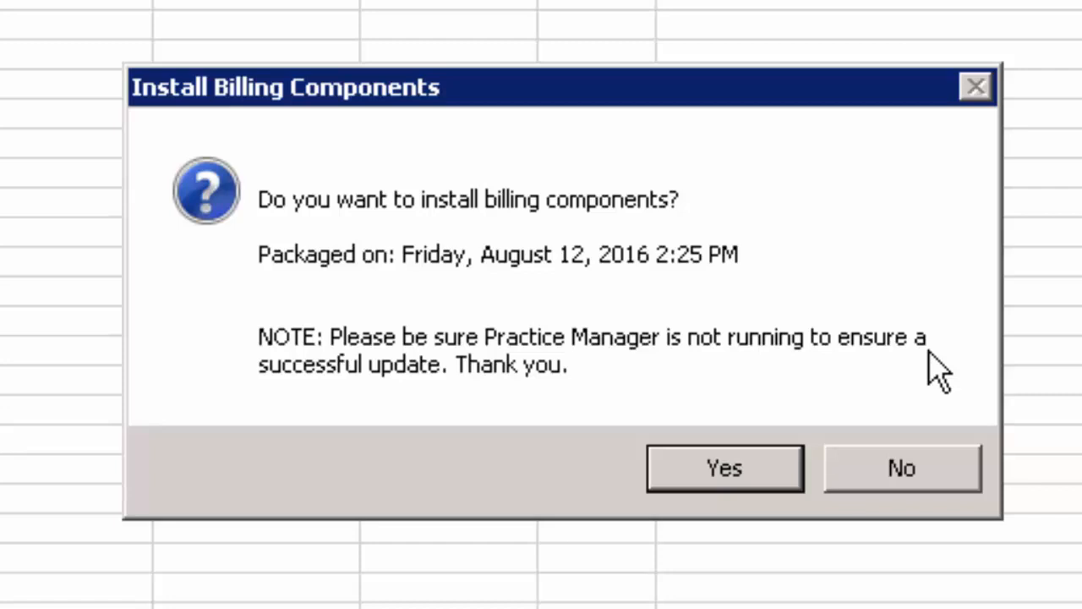
pyautogui.moveTo(744, 465)
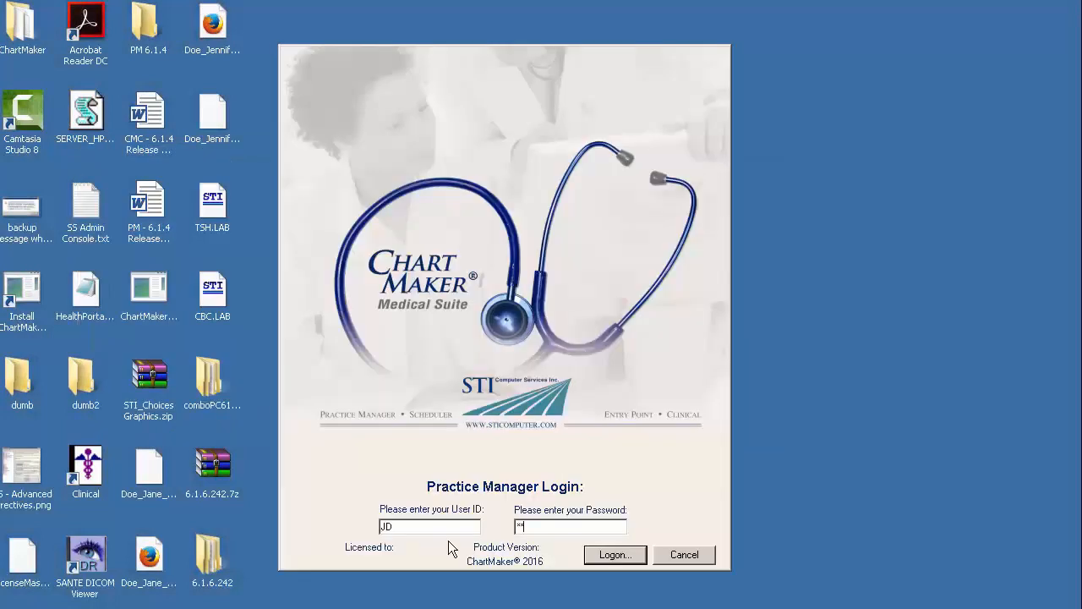
# Log back in and open Add-Ins > Insurance Billing > Billing Component Manager.
pyautogui.click(614, 555)
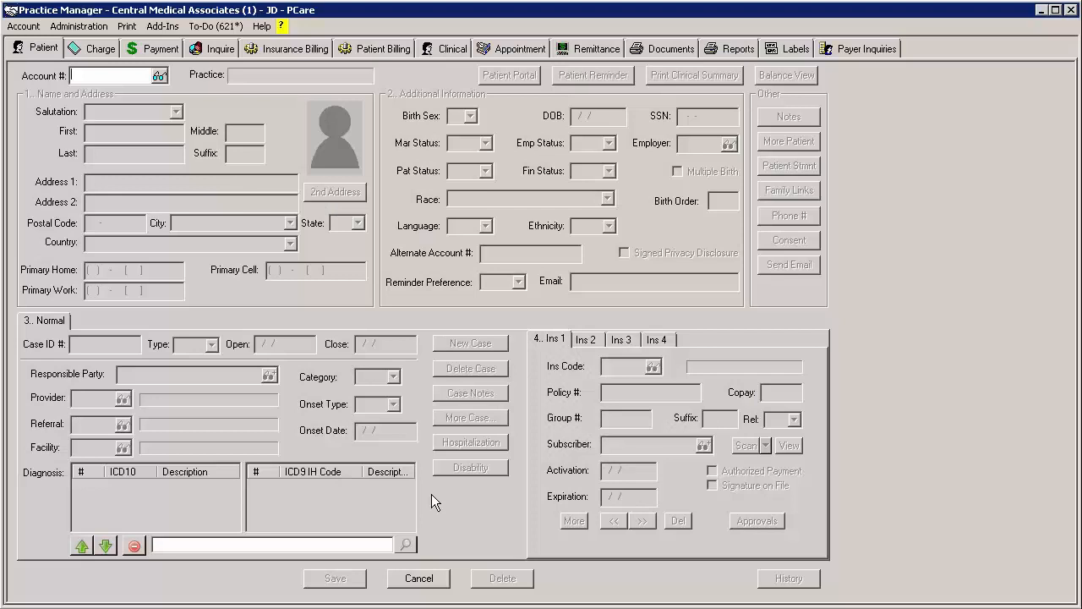
pyautogui.click(162, 27)
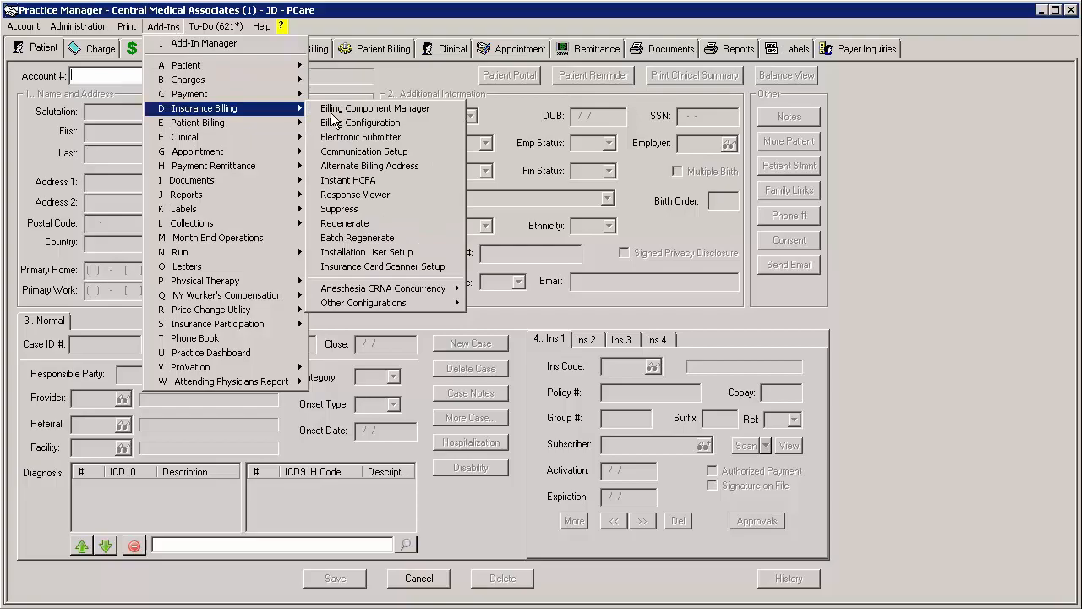
pyautogui.click(375, 107)
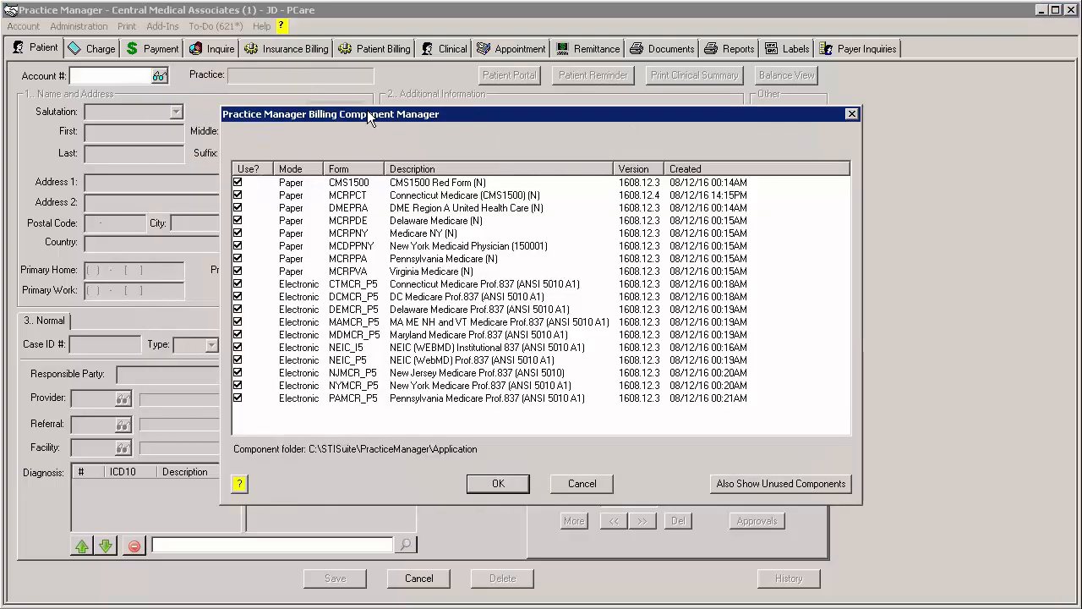